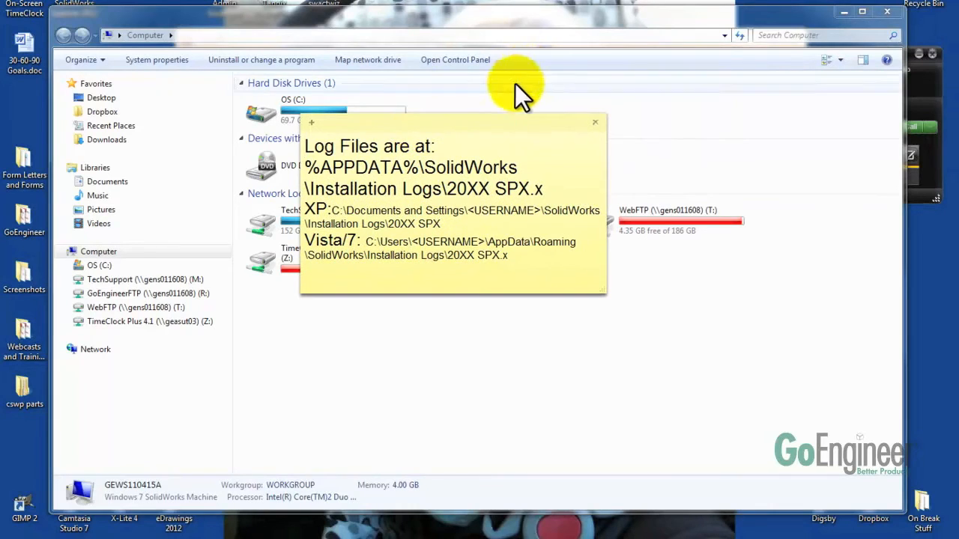
mouse_move(483, 105)
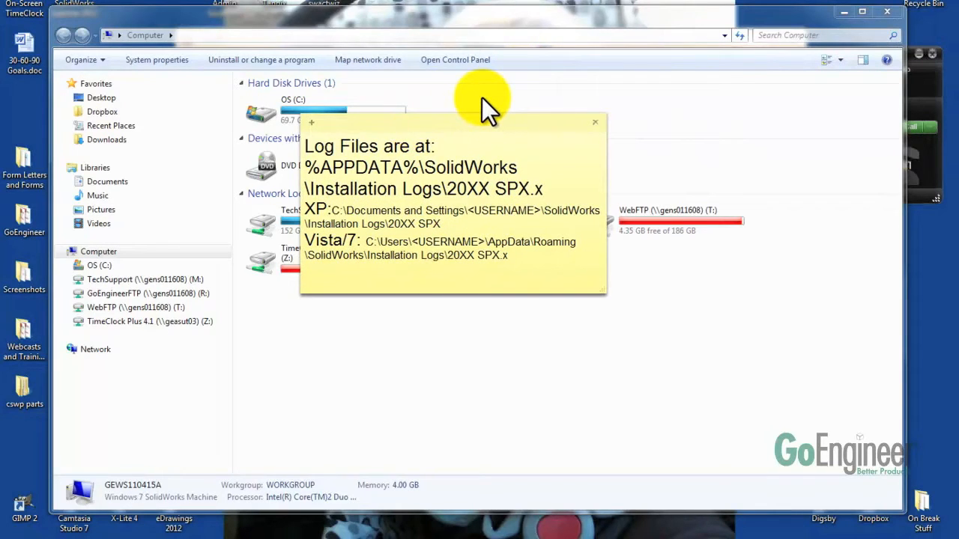
mouse_move(492, 138)
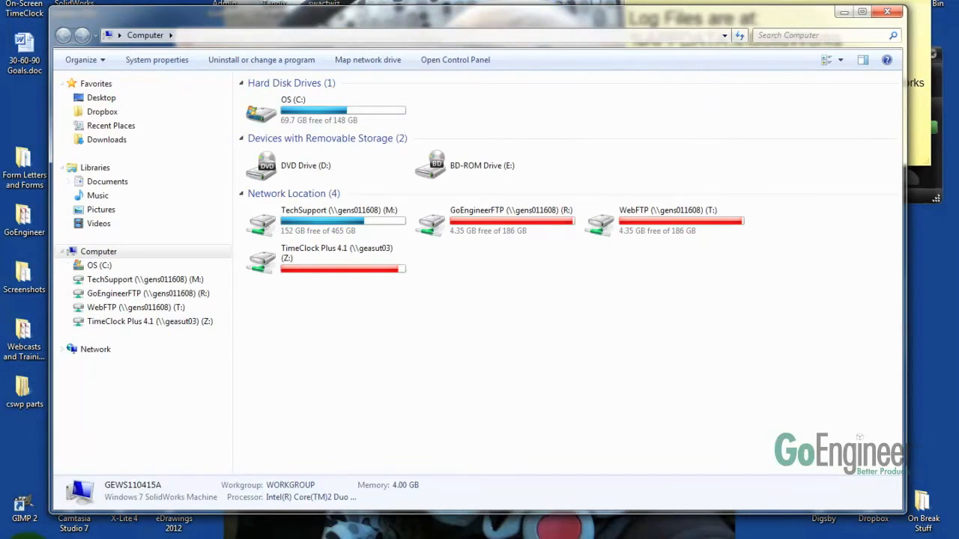
Step: Enter %appdata% in the address bar to reach the AppData Roaming folder
click(18, 525)
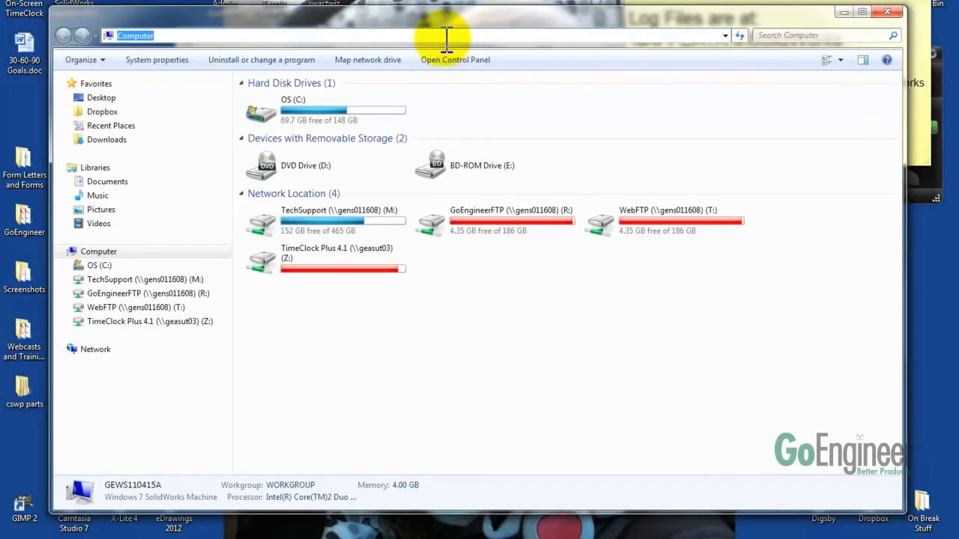
mouse_move(390, 38)
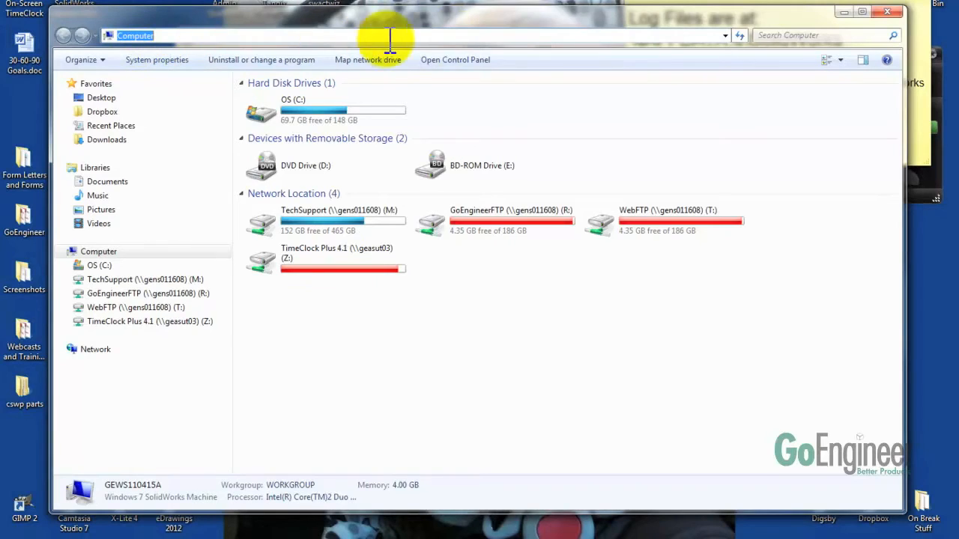
mouse_move(560, 39)
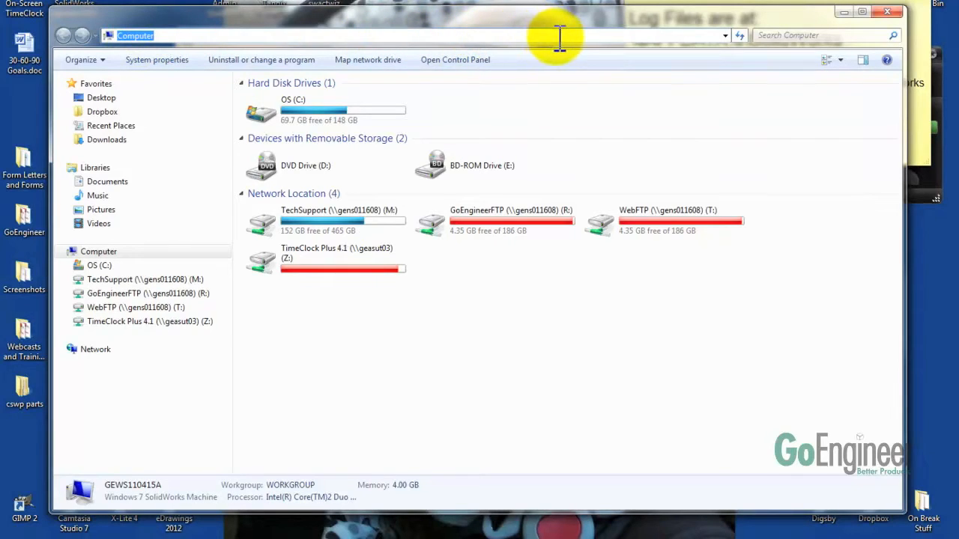
mouse_move(551, 38)
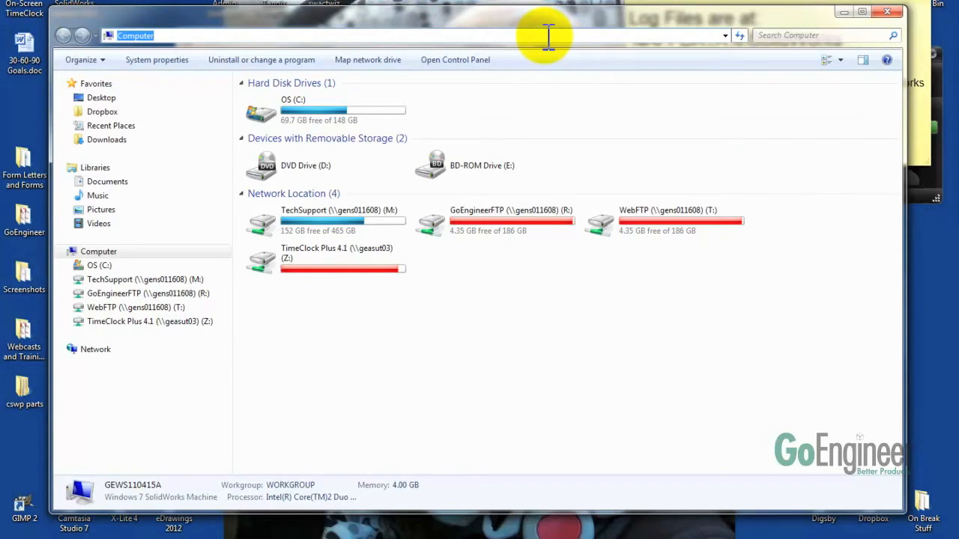
text(%appd)
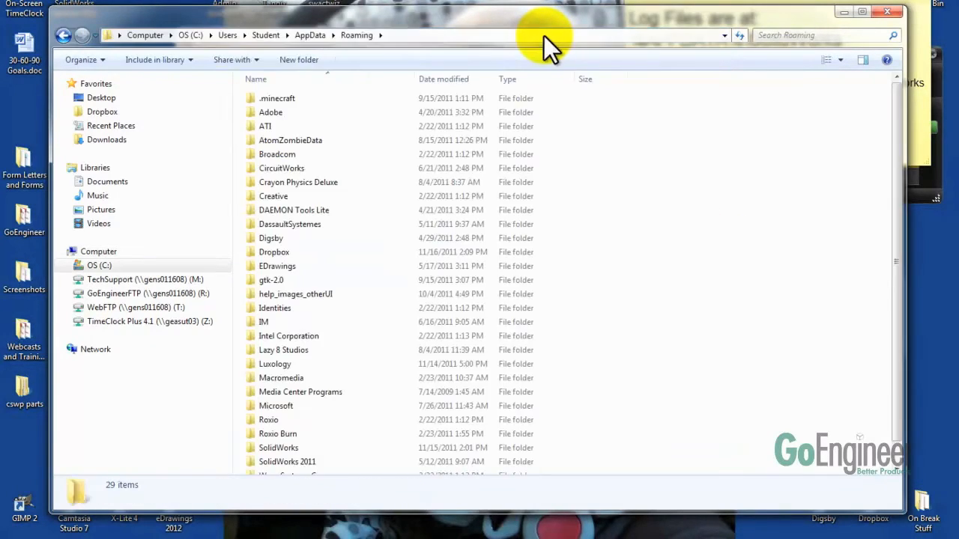
Step: Go into SolidWorks > Installation Logs and select the 2012 SP0 log folder
scroll(down, 3)
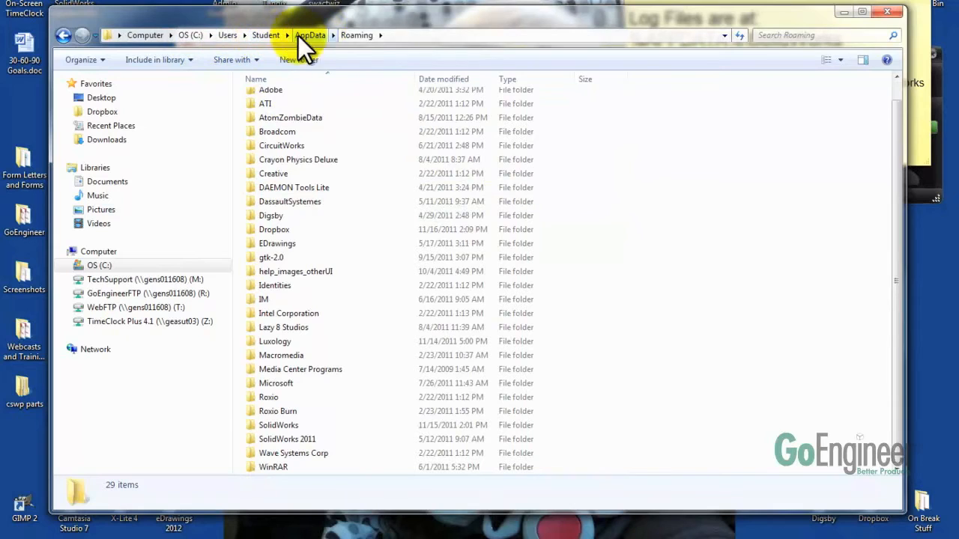
mouse_move(291, 389)
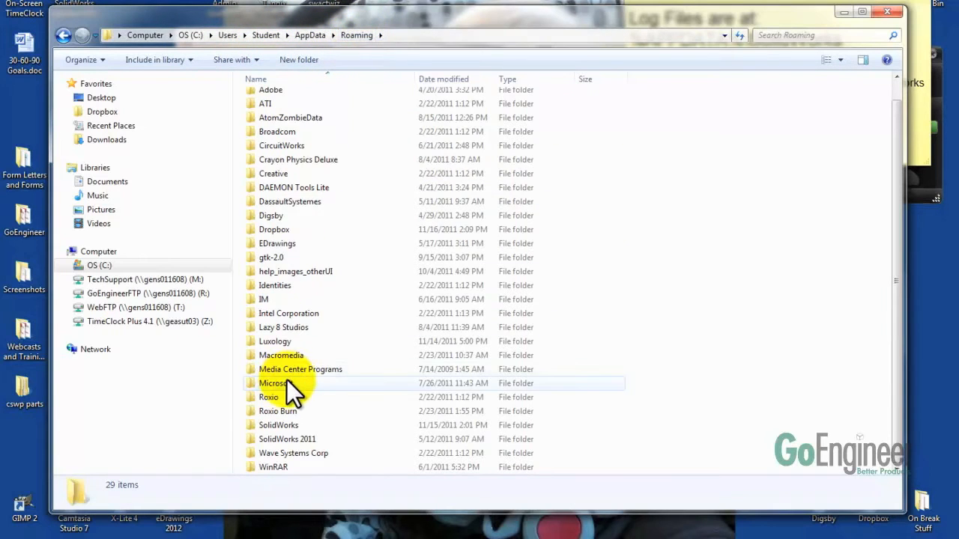
click(287, 425)
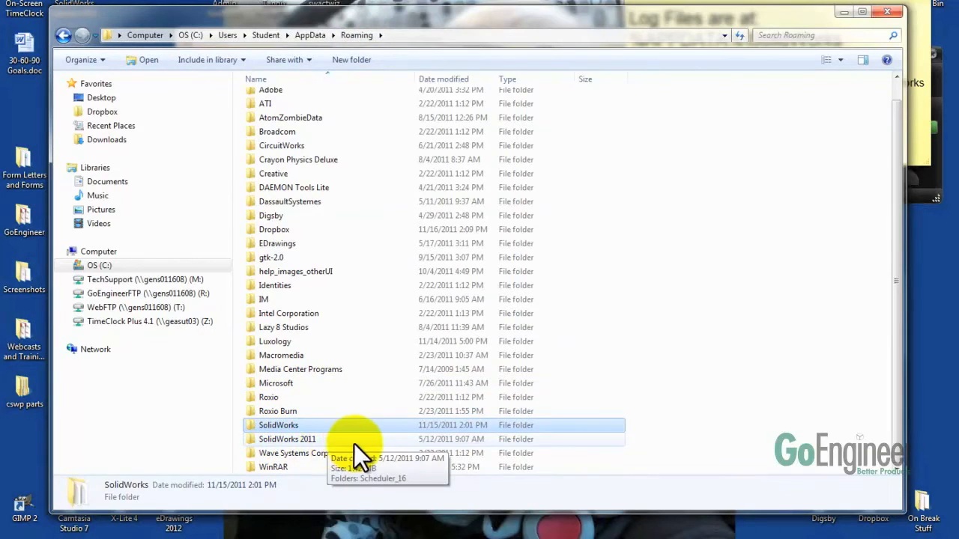
mouse_move(333, 457)
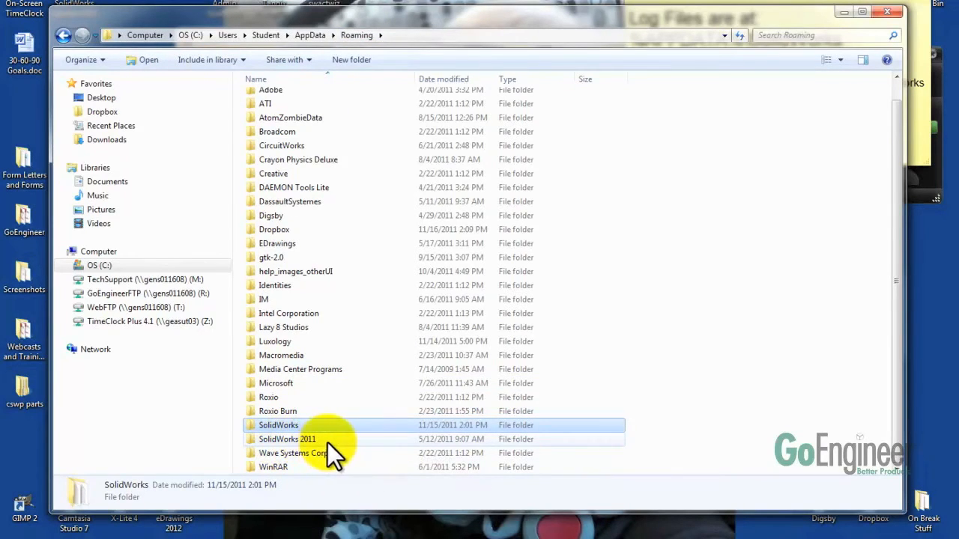
mouse_move(279, 426)
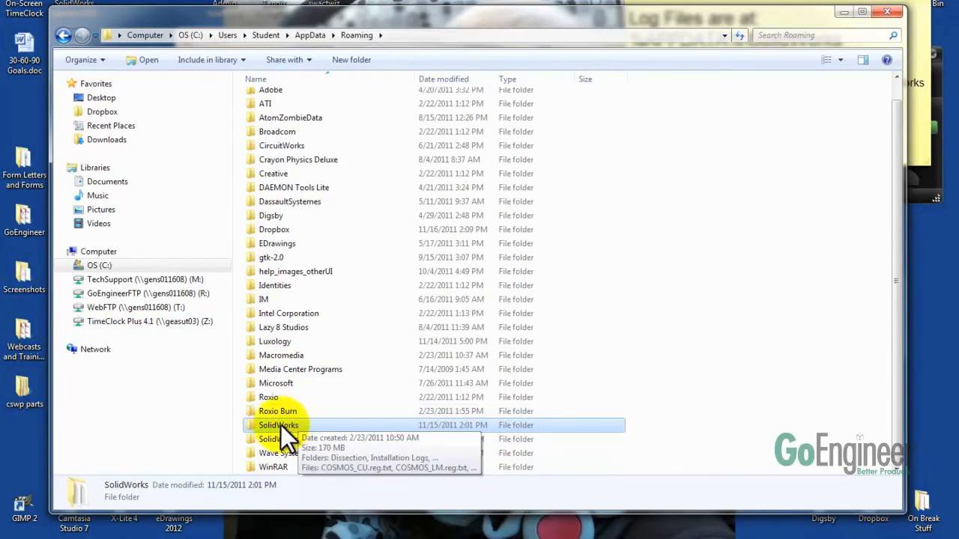
double_click(279, 425)
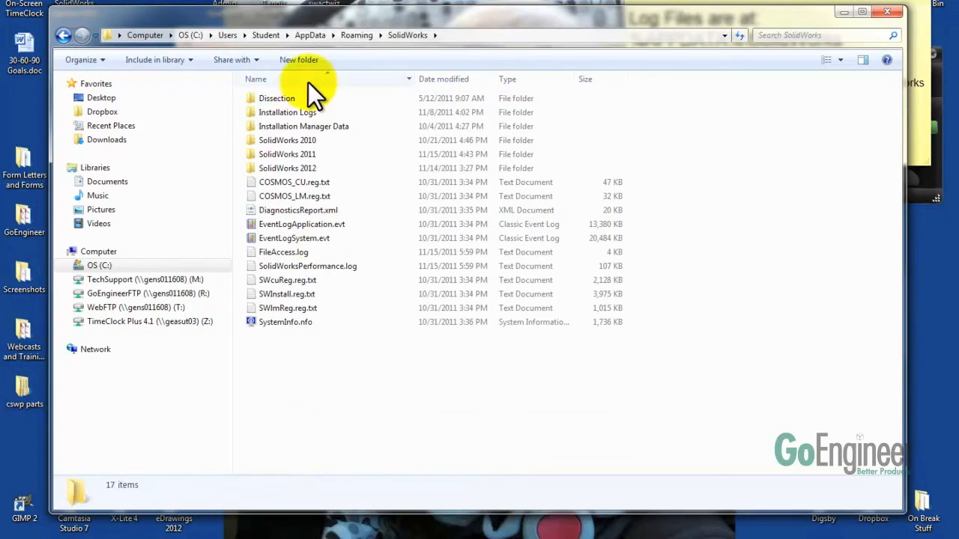
mouse_move(300, 122)
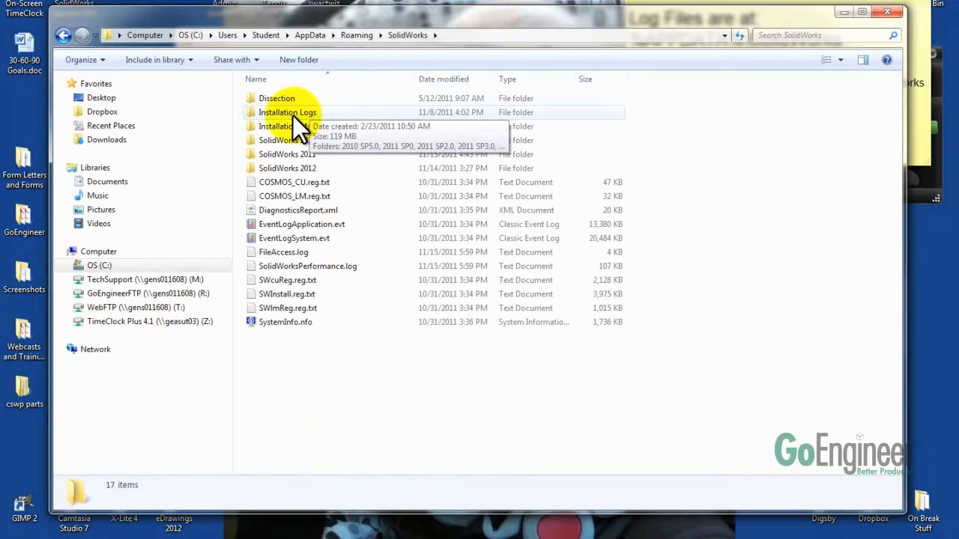
double_click(288, 111)
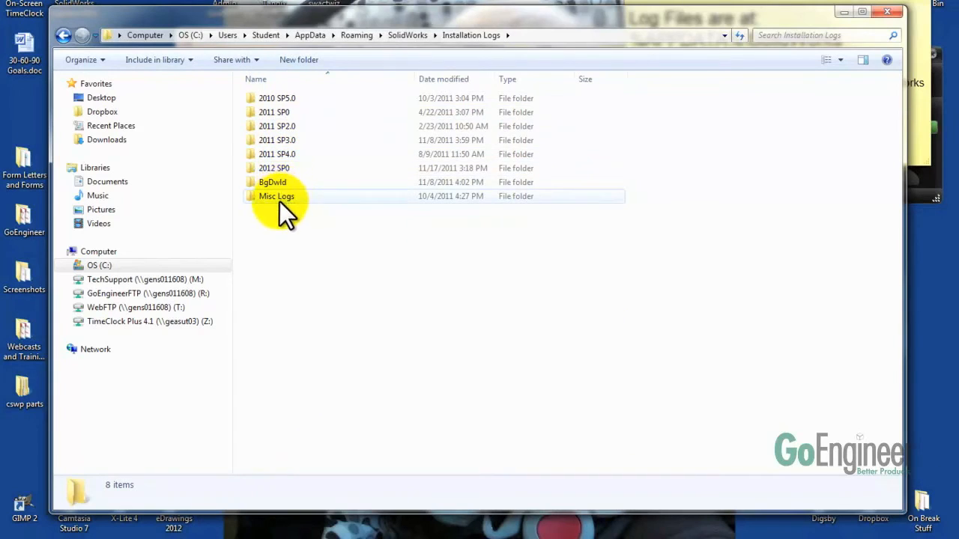
click(274, 168)
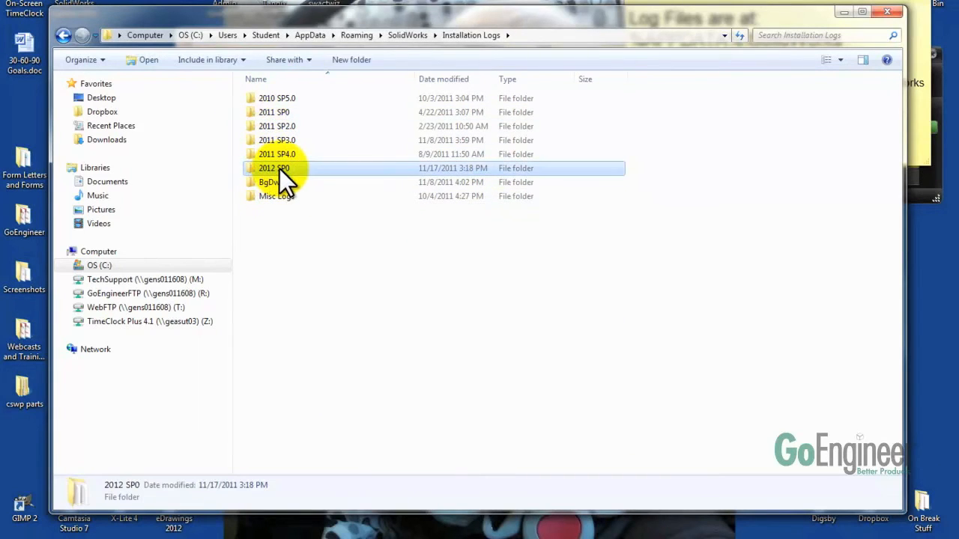
Step: Inside 2012 SP0, reverse the Name sort of the log files, then restore ascending order
double_click(273, 168)
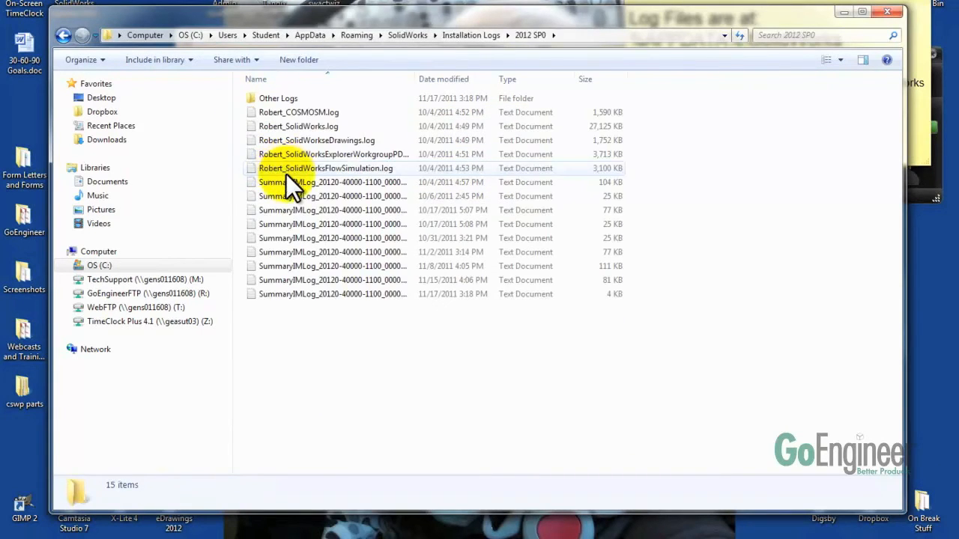
mouse_move(270, 187)
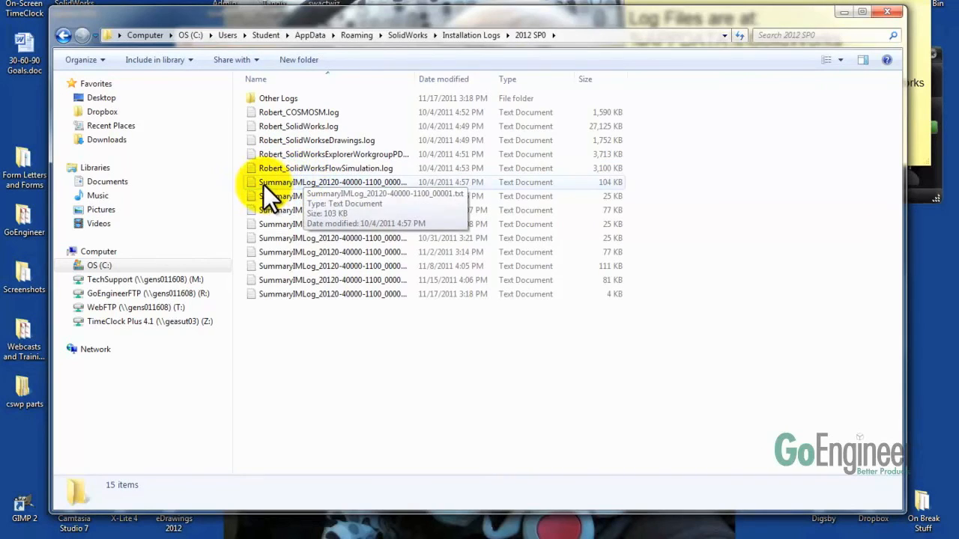
mouse_move(337, 252)
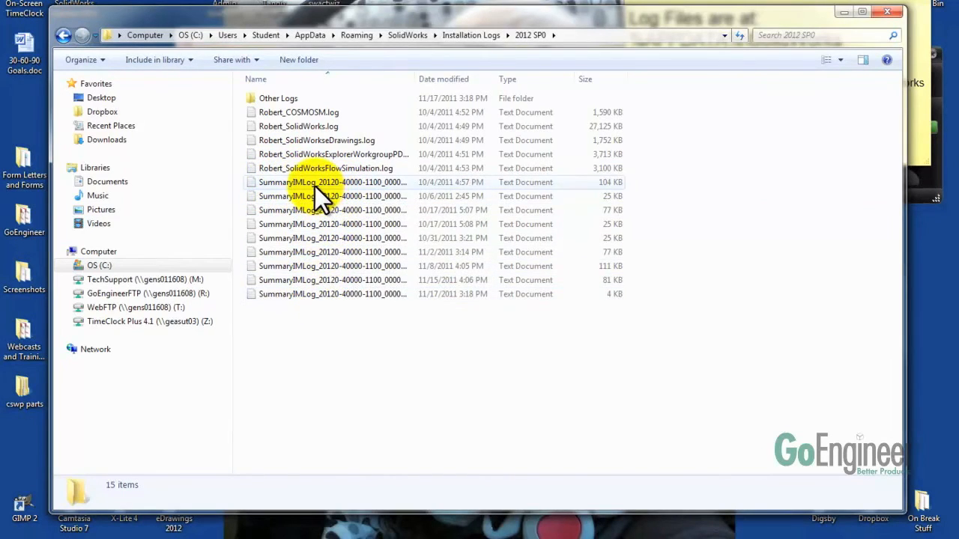
mouse_move(303, 228)
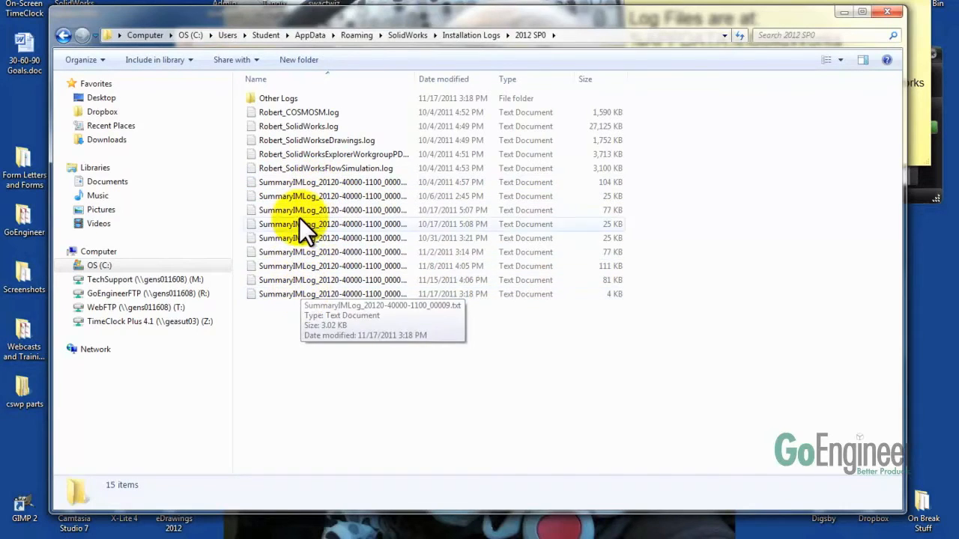
mouse_move(327, 294)
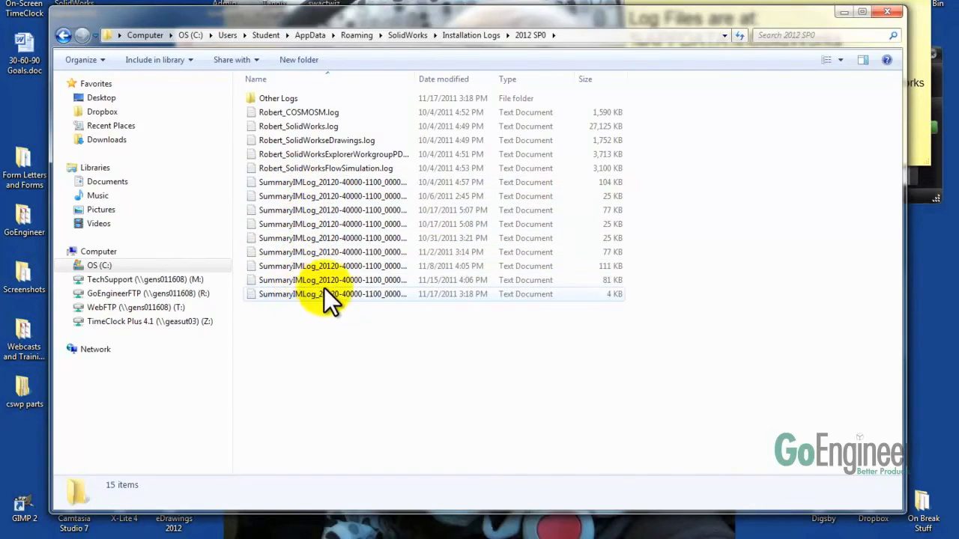
click(443, 78)
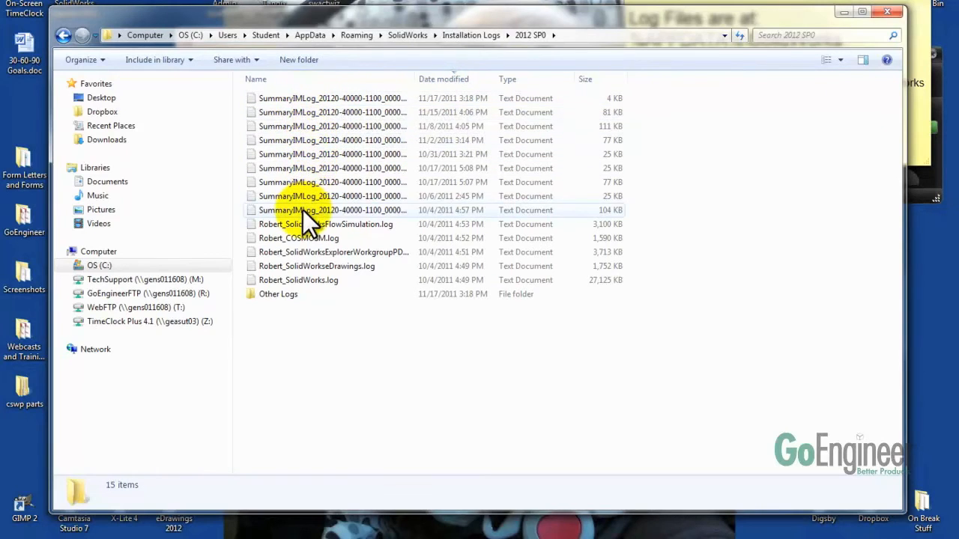
click(444, 78)
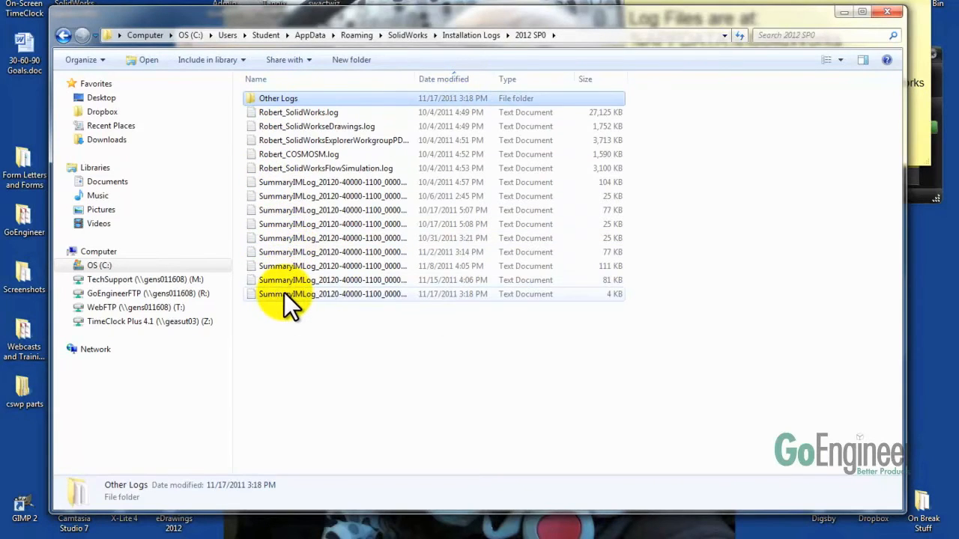
key(ctrl+a)
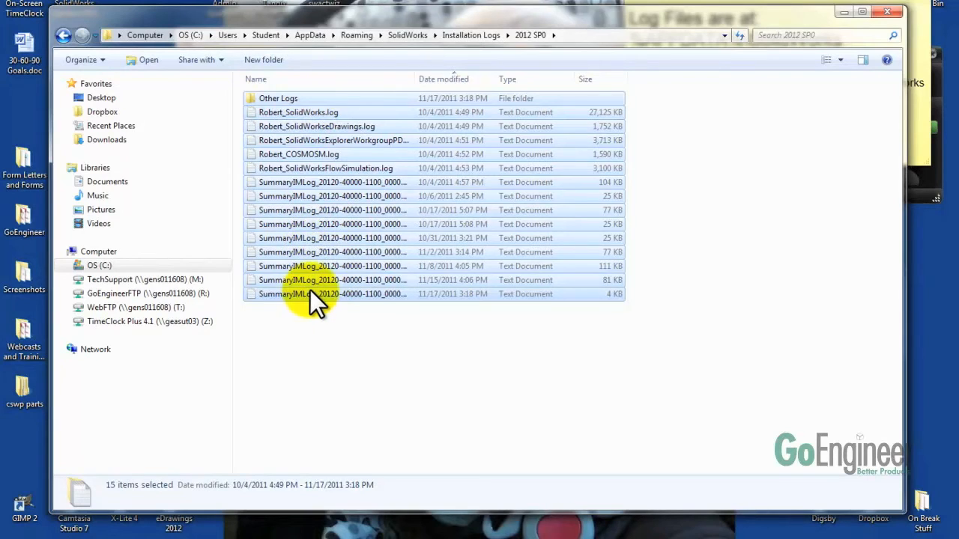
right_click(314, 294)
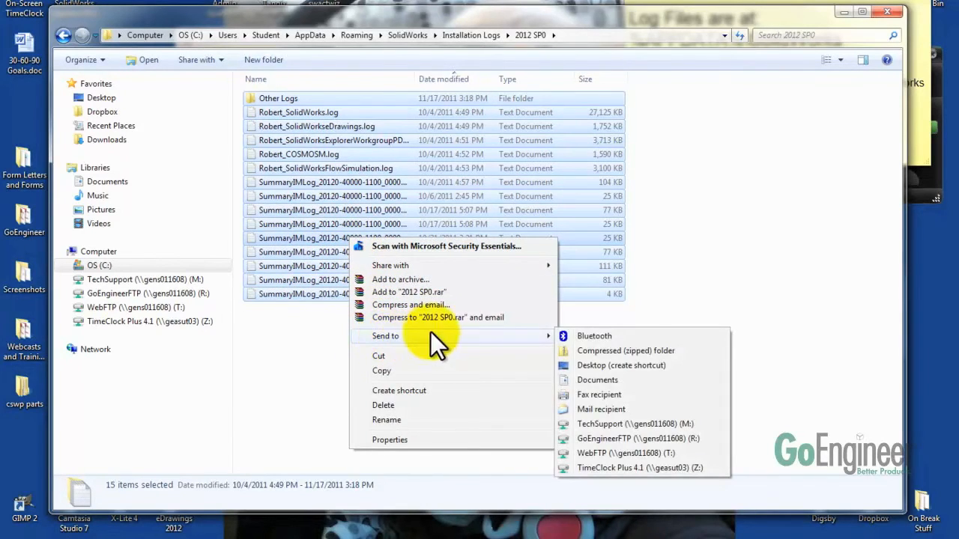
mouse_move(615, 364)
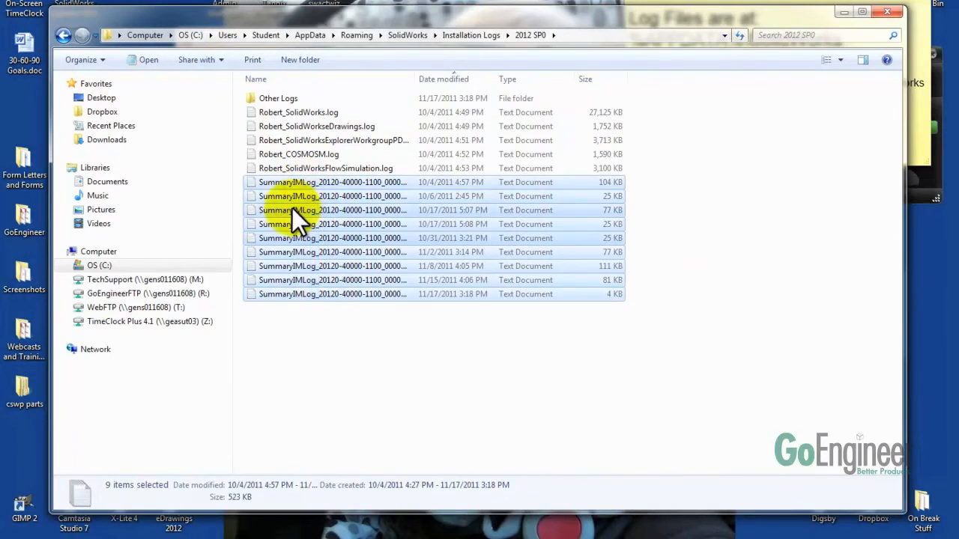
click(262, 337)
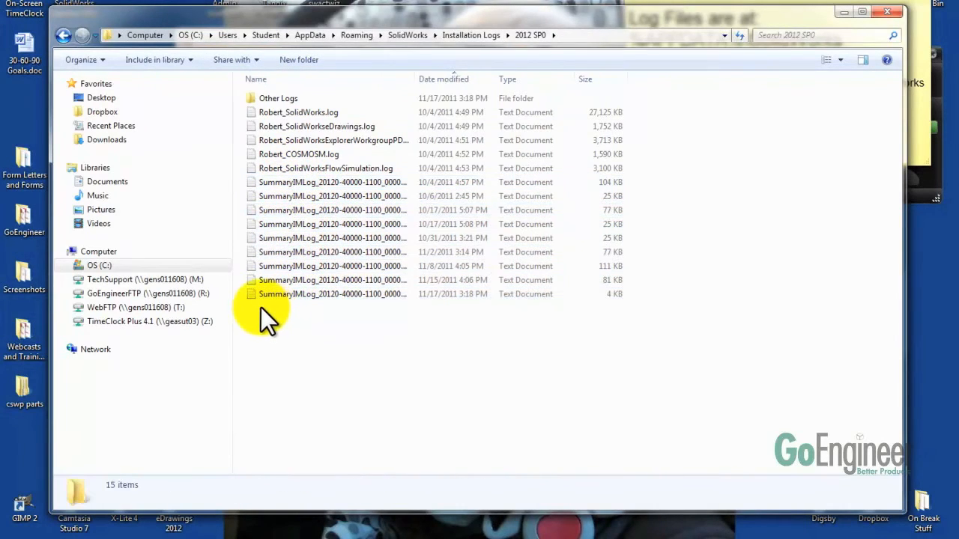
mouse_move(252, 318)
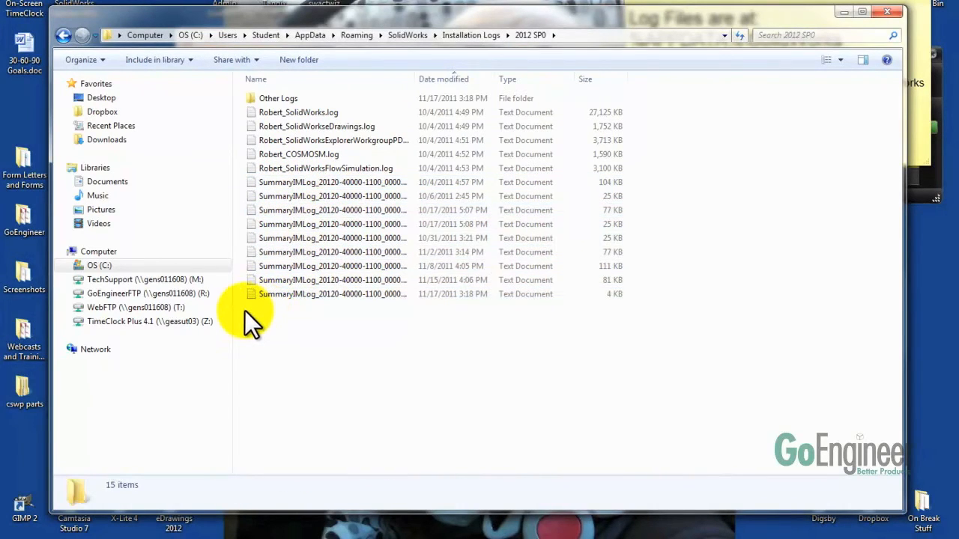
mouse_move(372, 333)
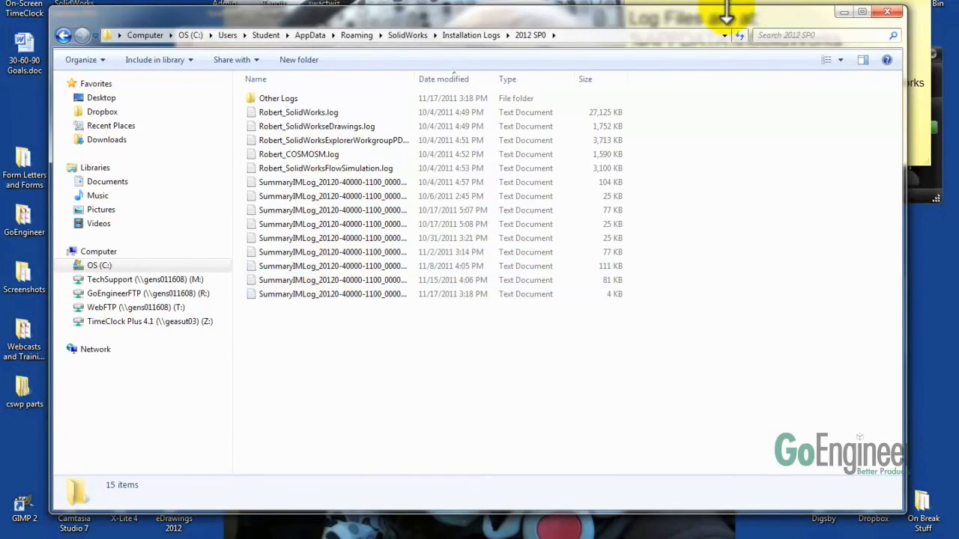
mouse_move(843, 27)
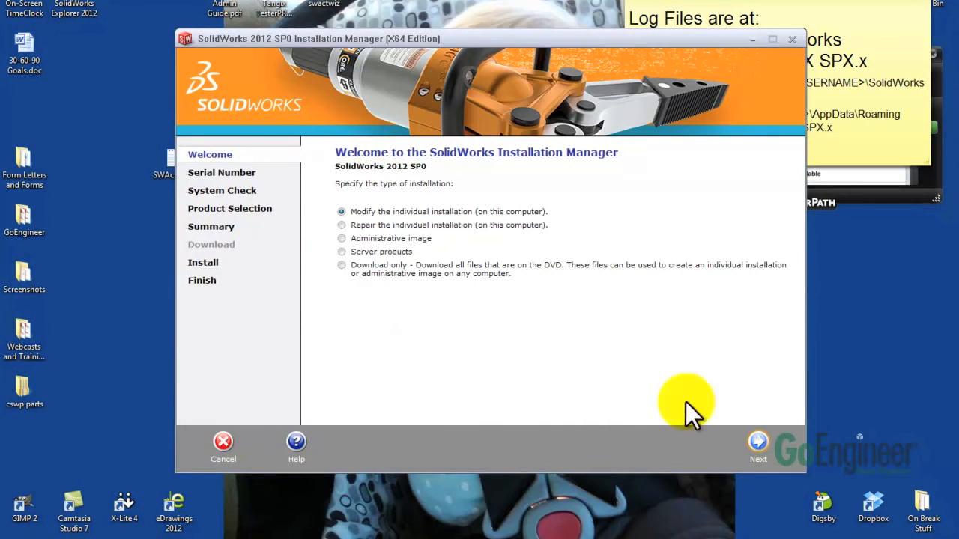
mouse_move(180, 467)
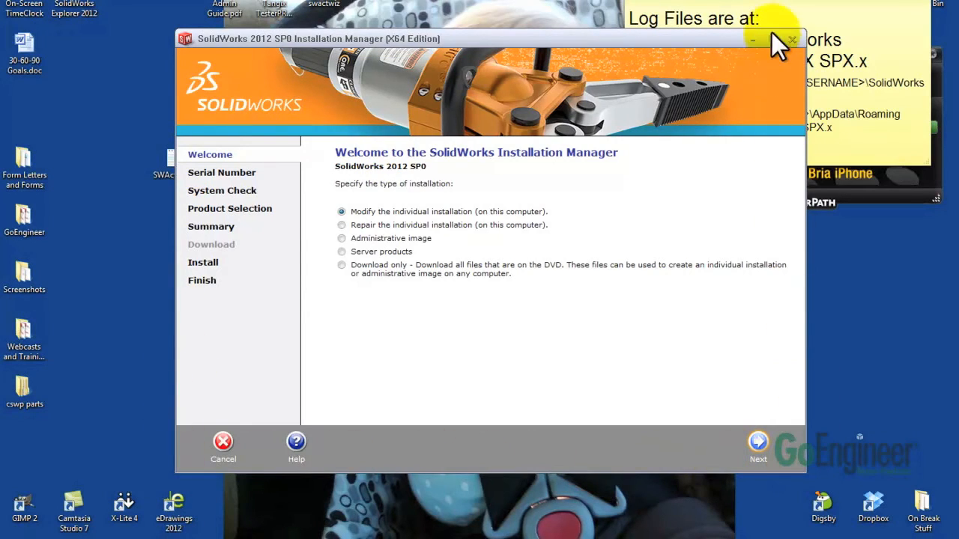
mouse_move(202, 420)
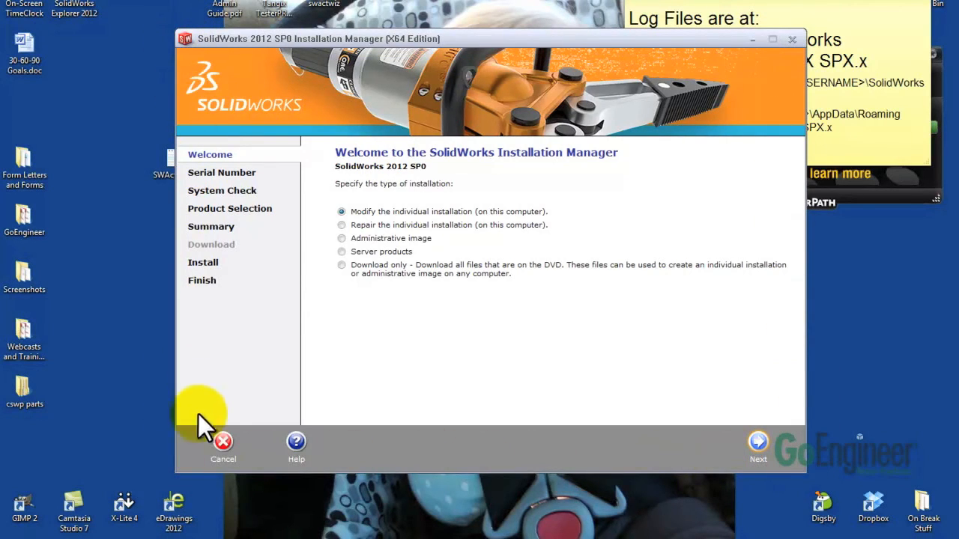
mouse_move(637, 57)
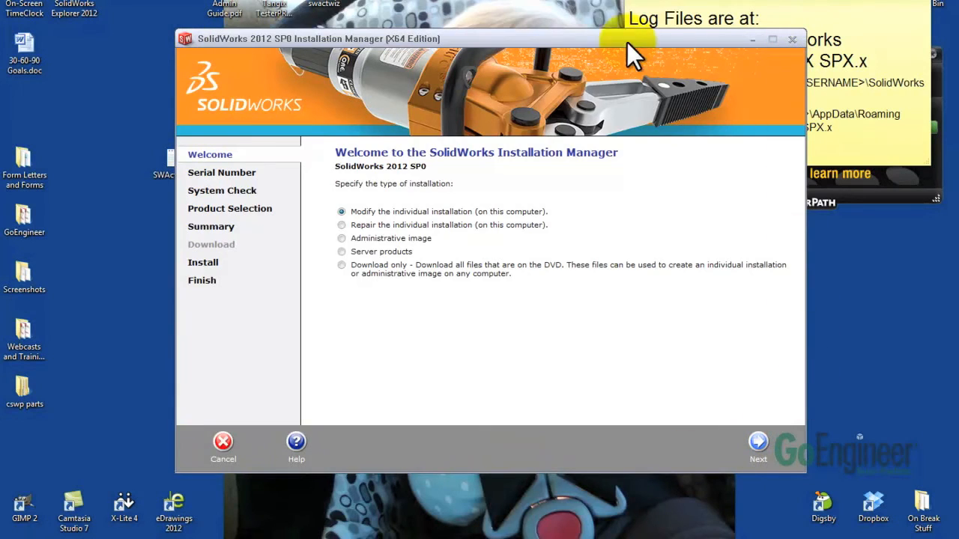
mouse_move(239, 53)
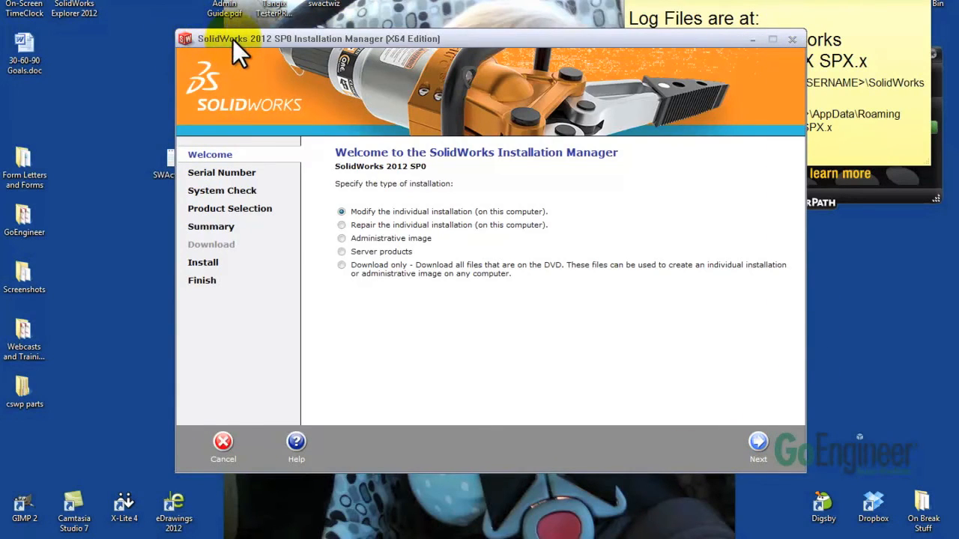
mouse_move(573, 48)
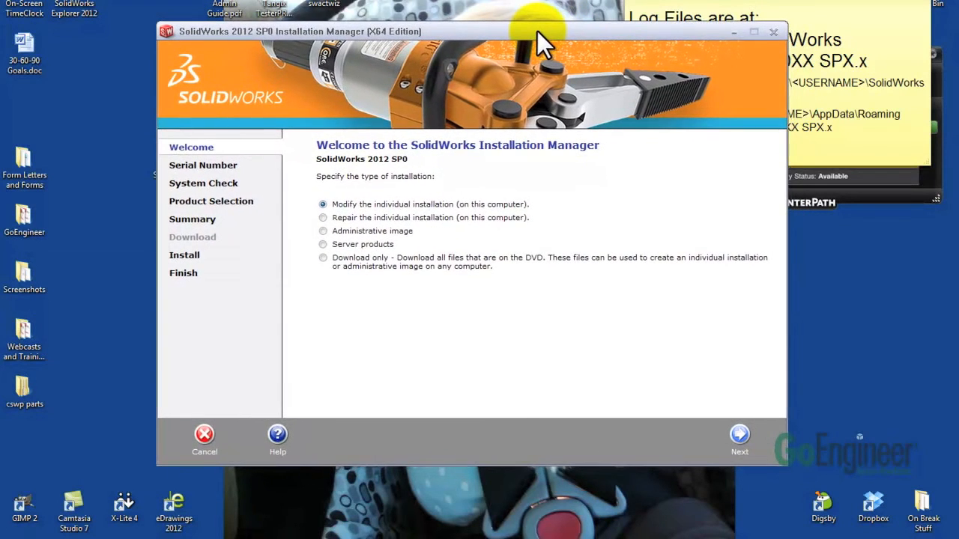
mouse_move(528, 42)
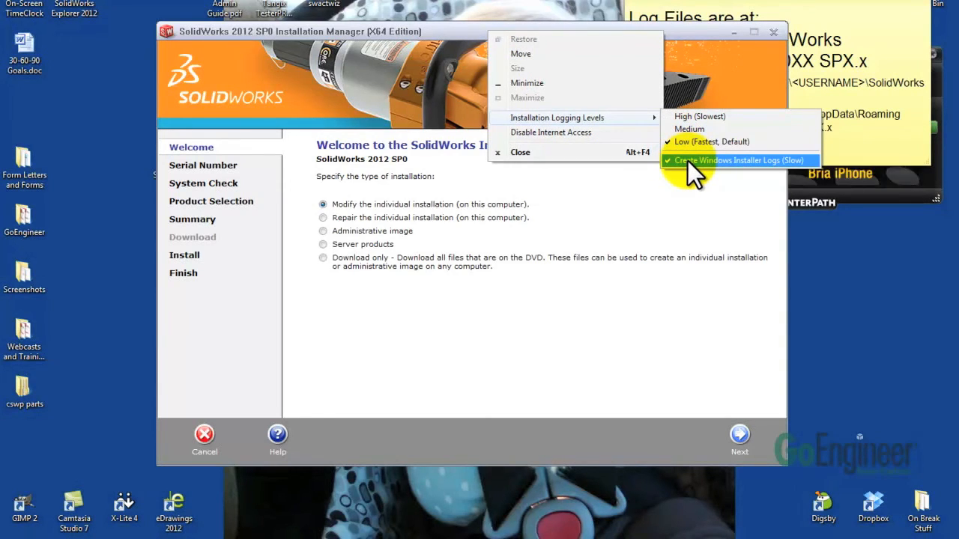
mouse_move(698, 117)
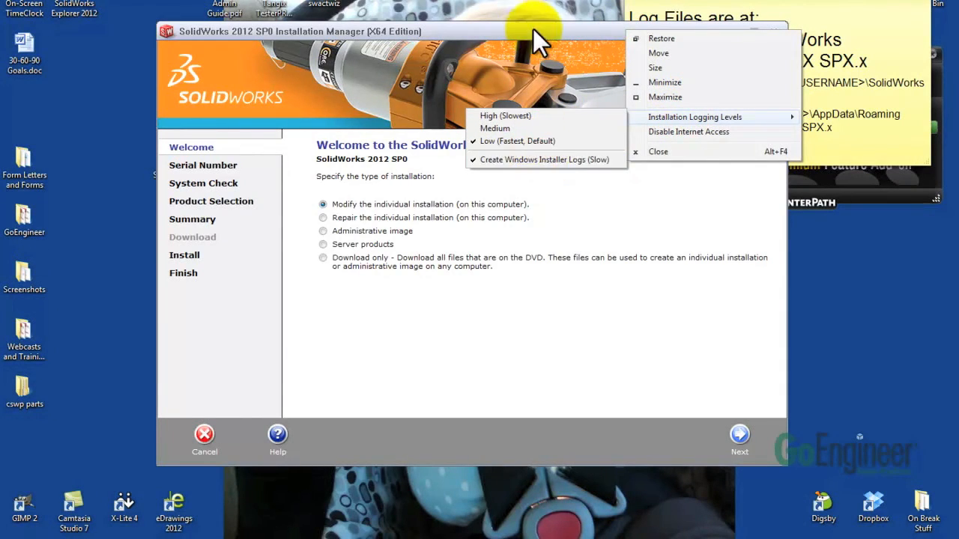
Step: Dismiss the logging menu with Create Windows Installer Logs (Slow) enabled
click(480, 180)
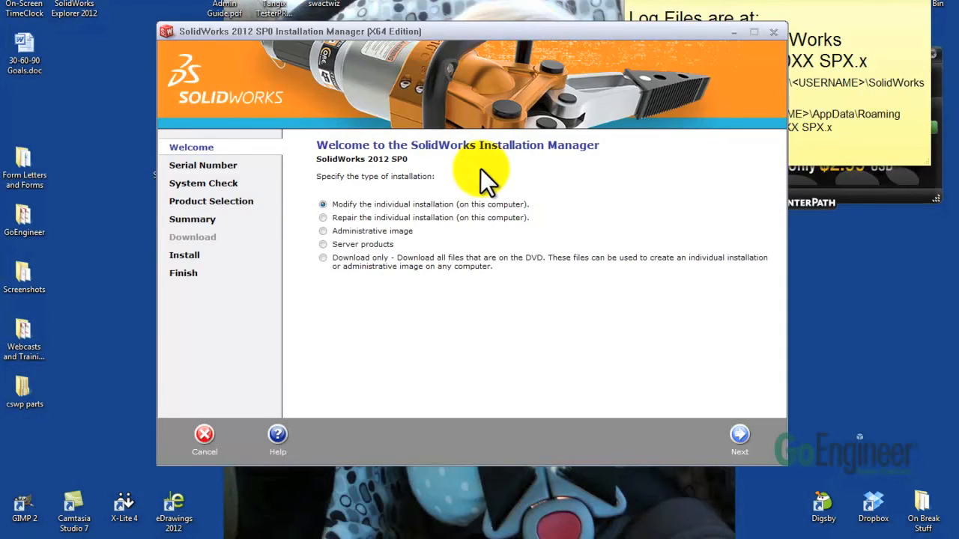
mouse_move(482, 255)
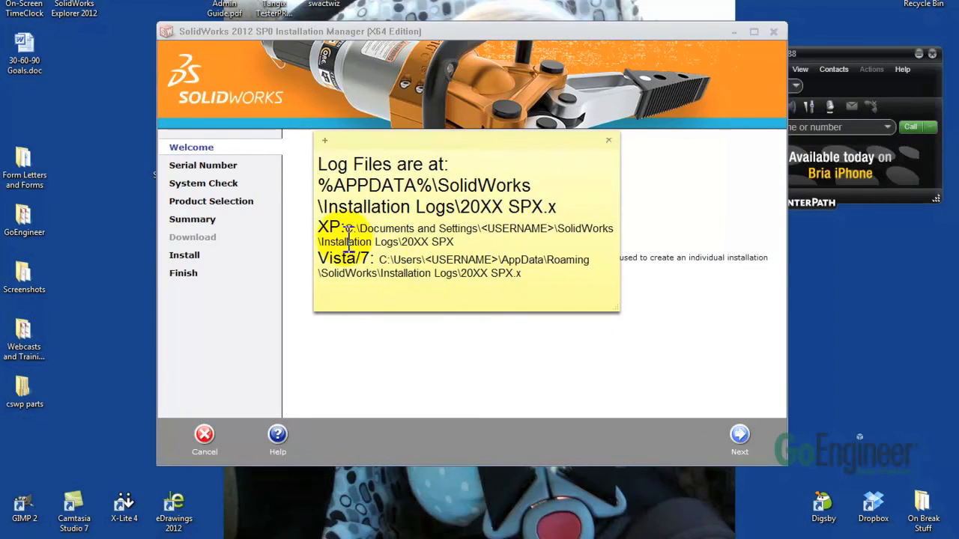
mouse_move(556, 300)
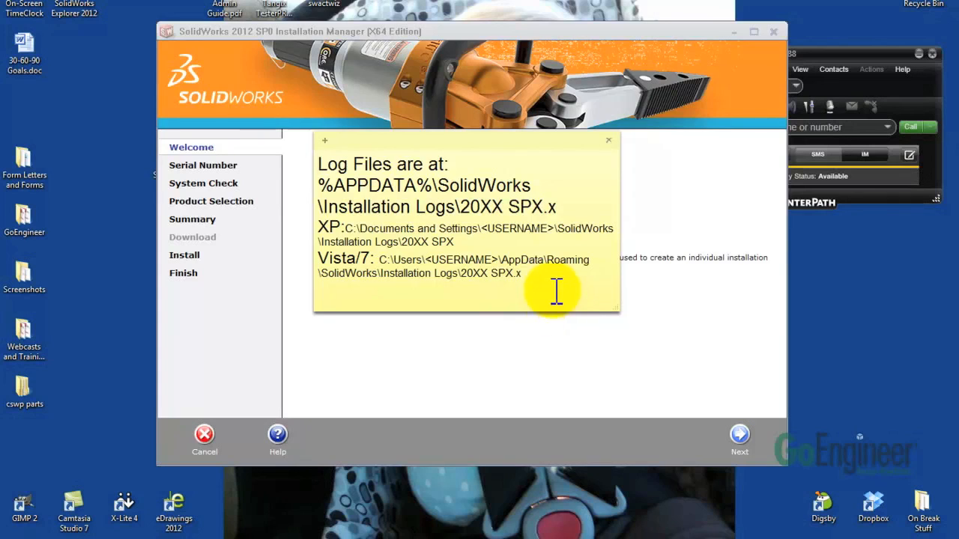
mouse_move(476, 155)
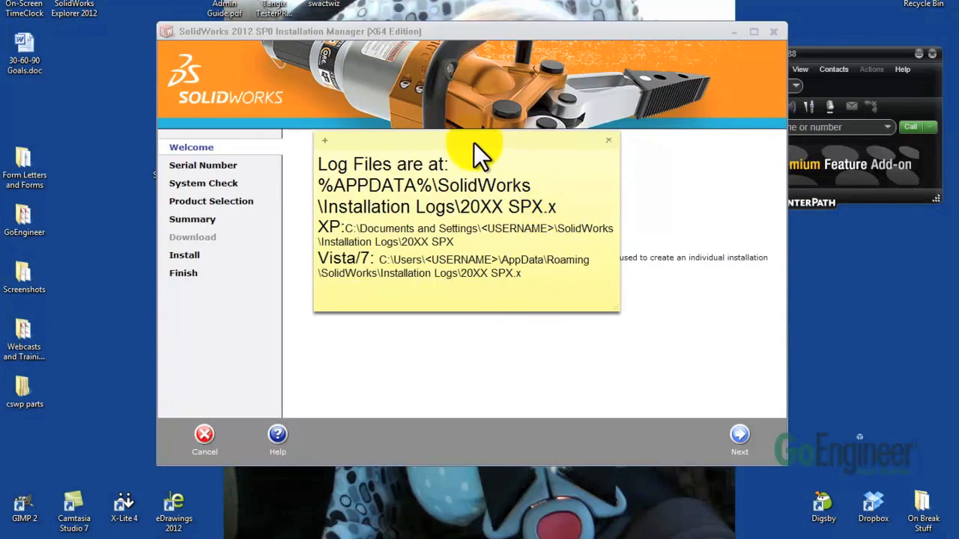